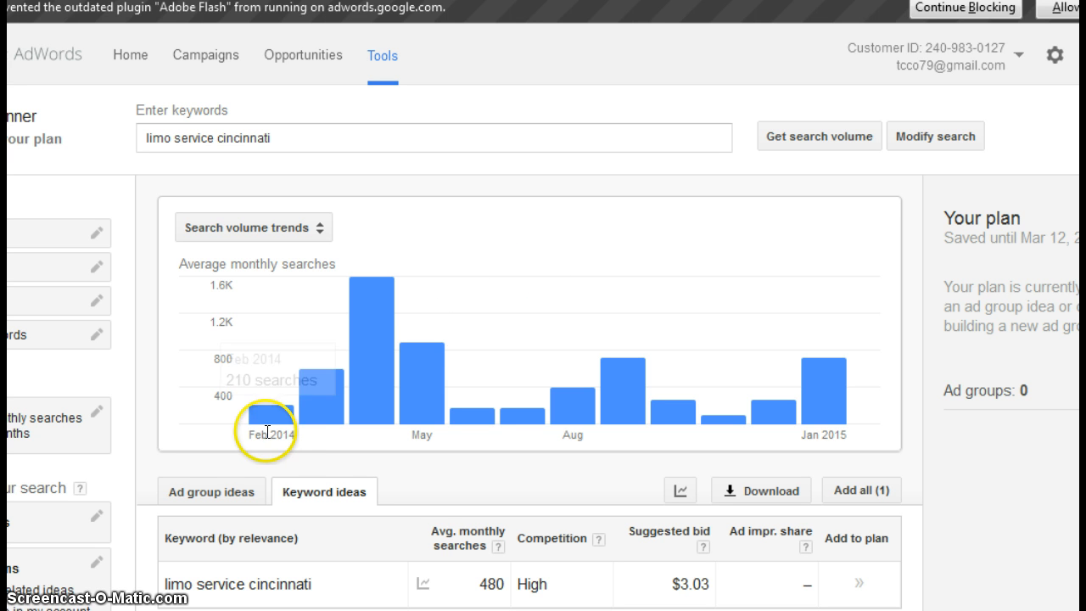
{"action": "mouse_move", "coordinate": [322, 384]}
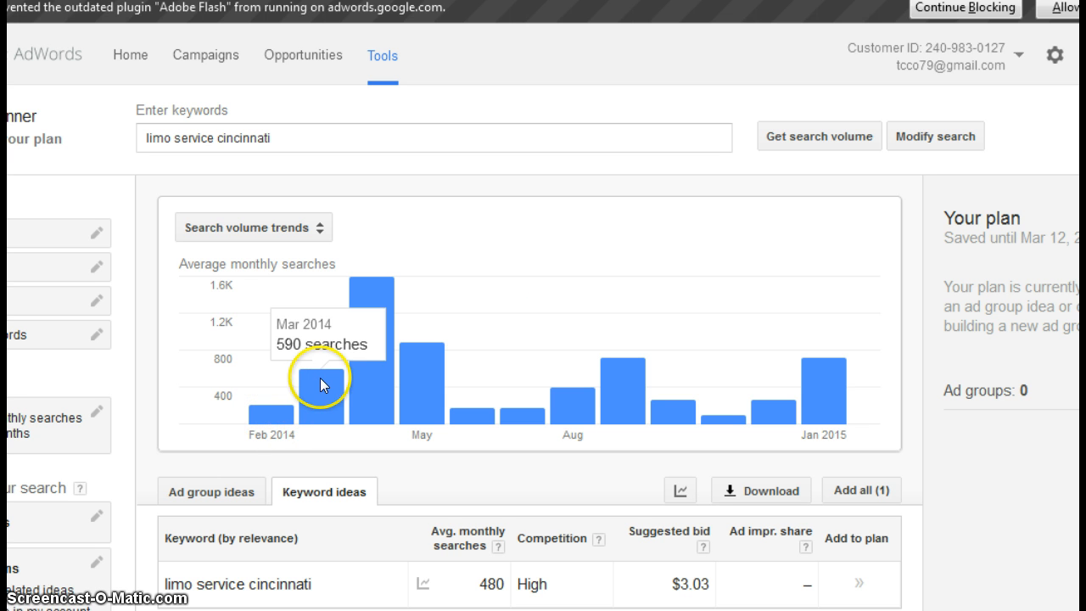
{"action": "mouse_move", "coordinate": [360, 363]}
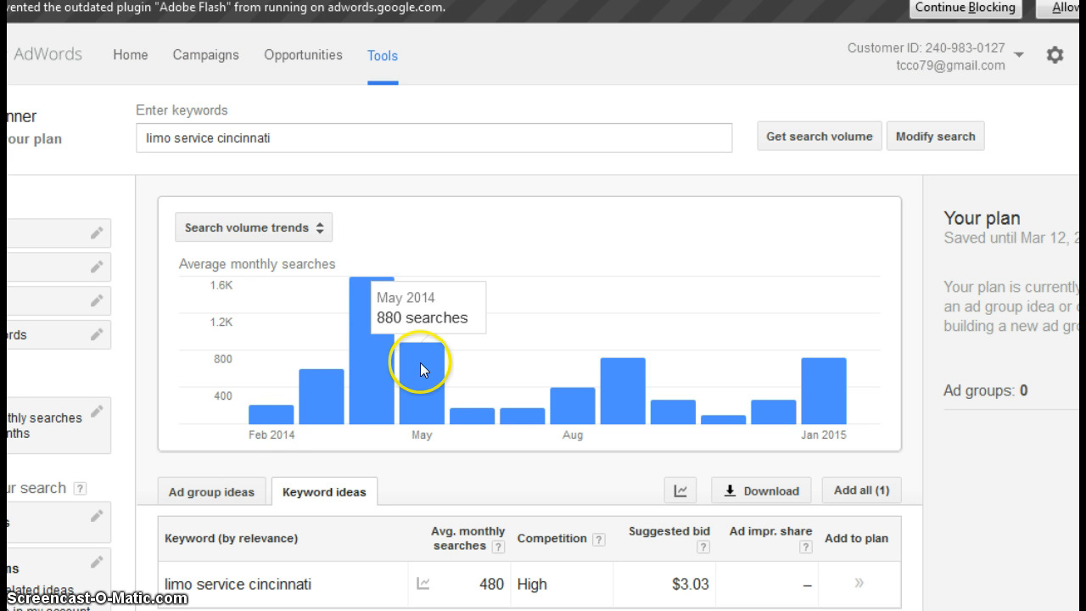
{"action": "mouse_move", "coordinate": [530, 416]}
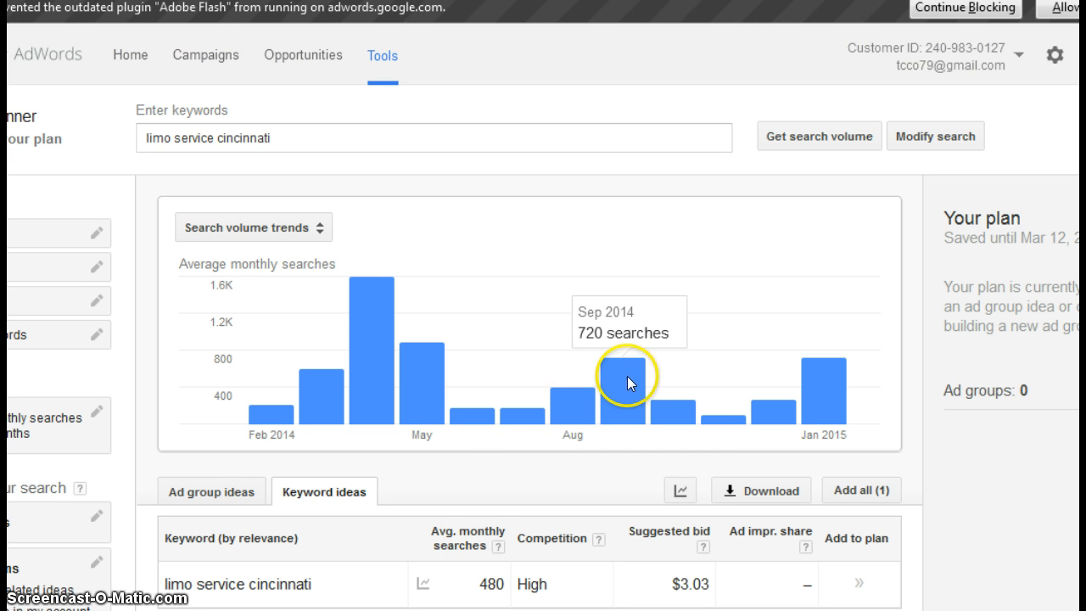
{"action": "mouse_move", "coordinate": [659, 408]}
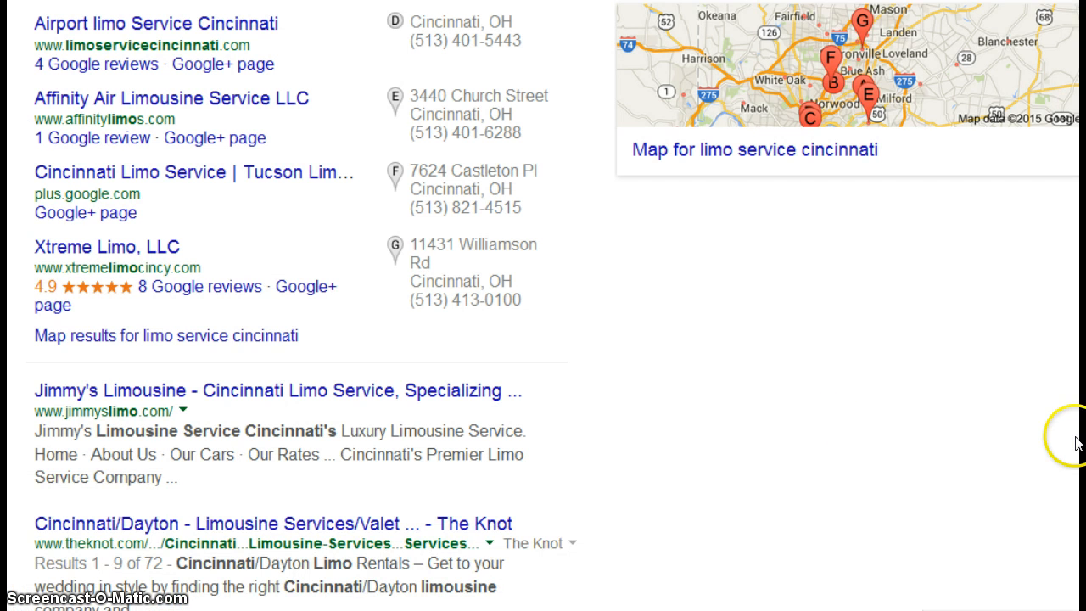
Scroll through the 'limo service cincinnati' map pack, organic listings and paid ads
{"action": "scroll", "scroll_direction": "down", "scroll_amount": 3}
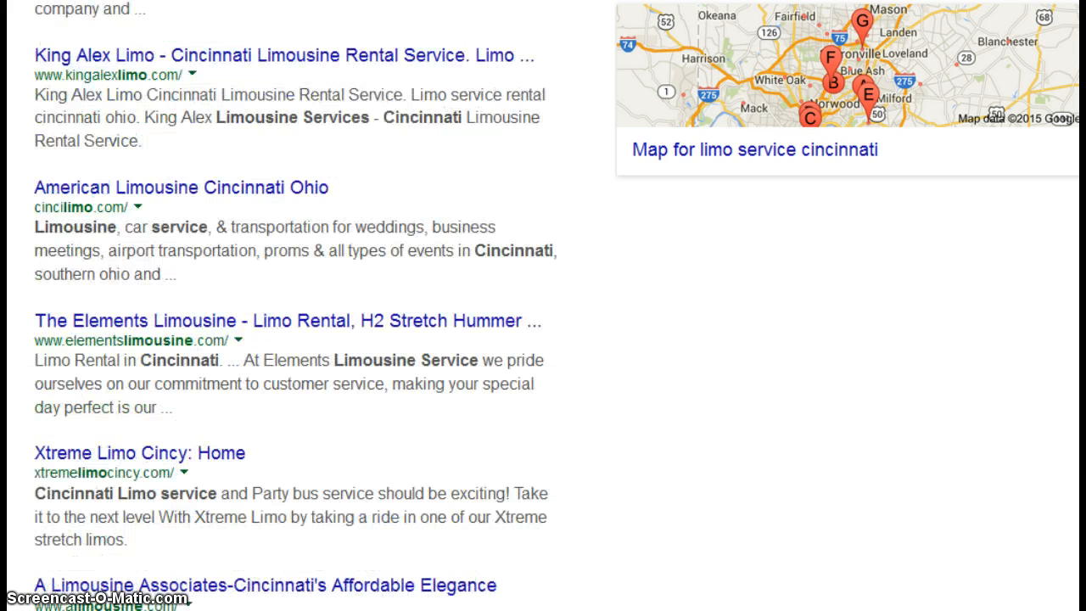
{"action": "scroll", "scroll_direction": "down", "scroll_amount": 3}
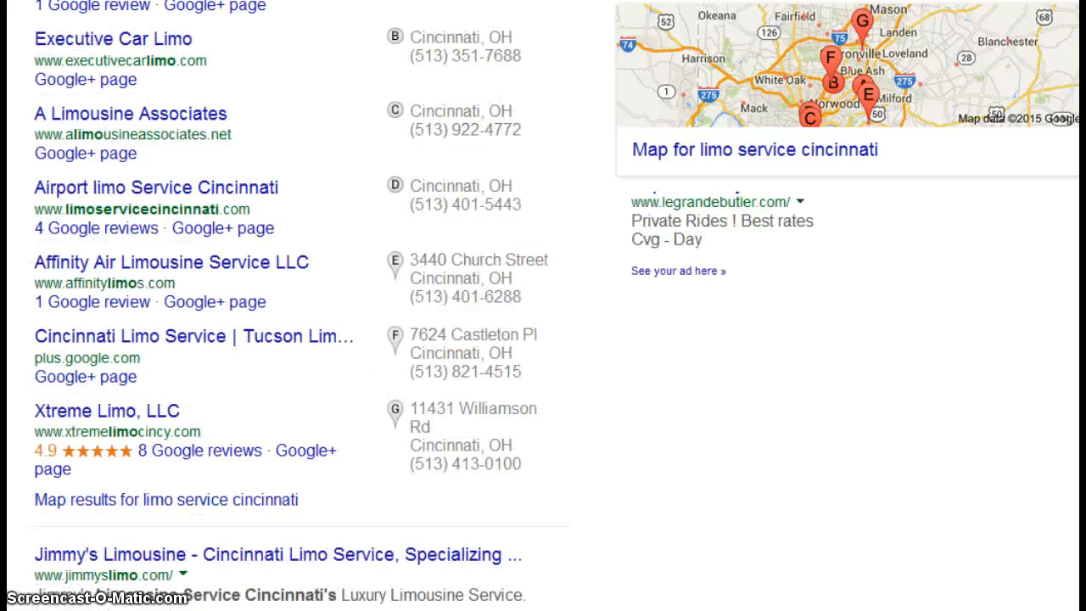
{"action": "scroll", "scroll_direction": "down", "scroll_amount": 3}
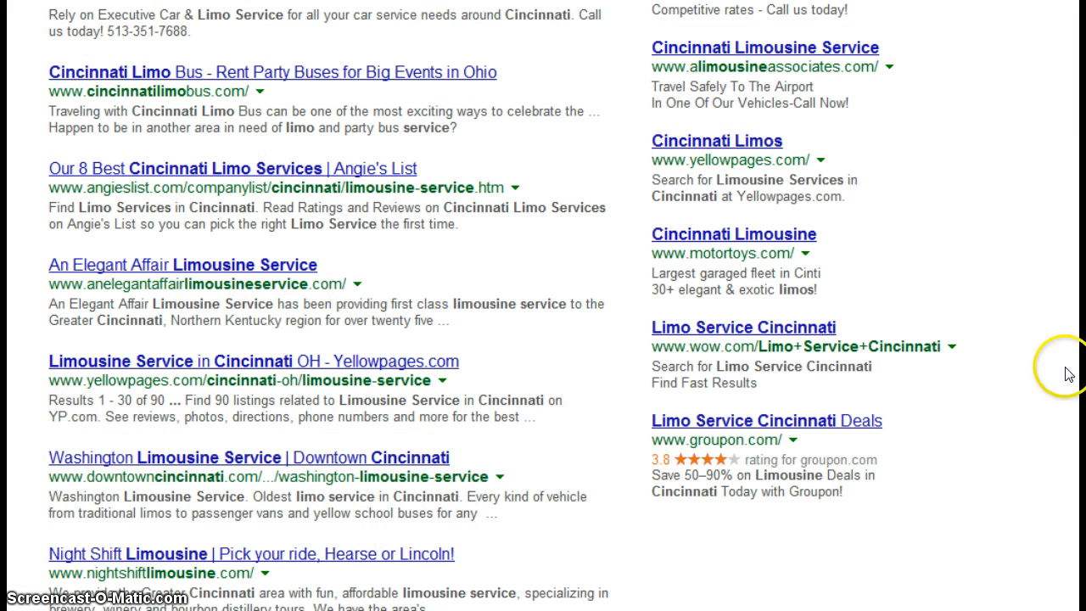
{"action": "scroll", "scroll_direction": "down", "scroll_amount": 3}
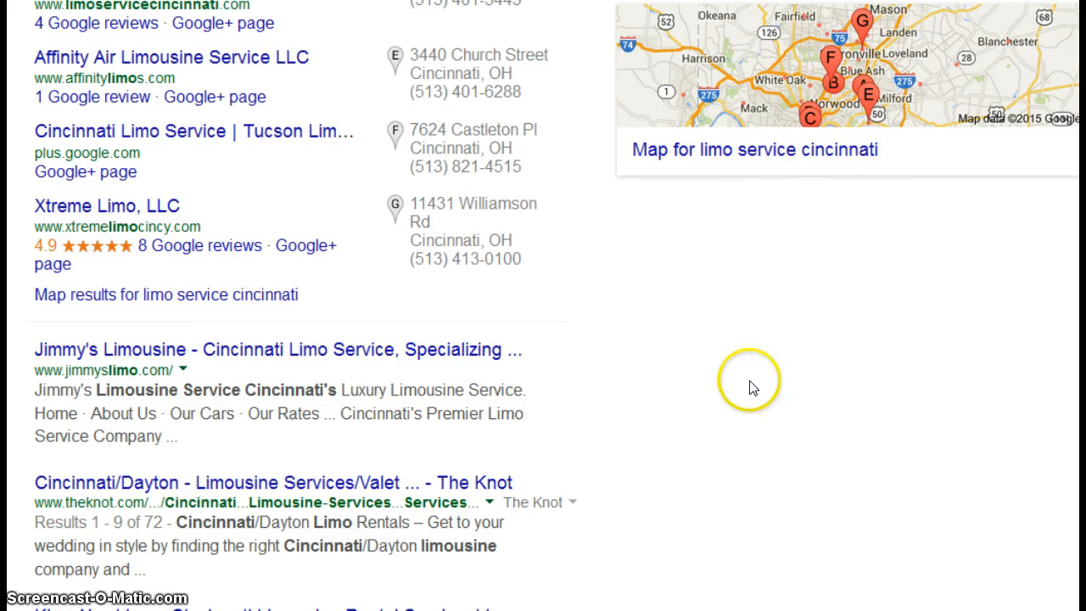
{"action": "mouse_move", "coordinate": [754, 335]}
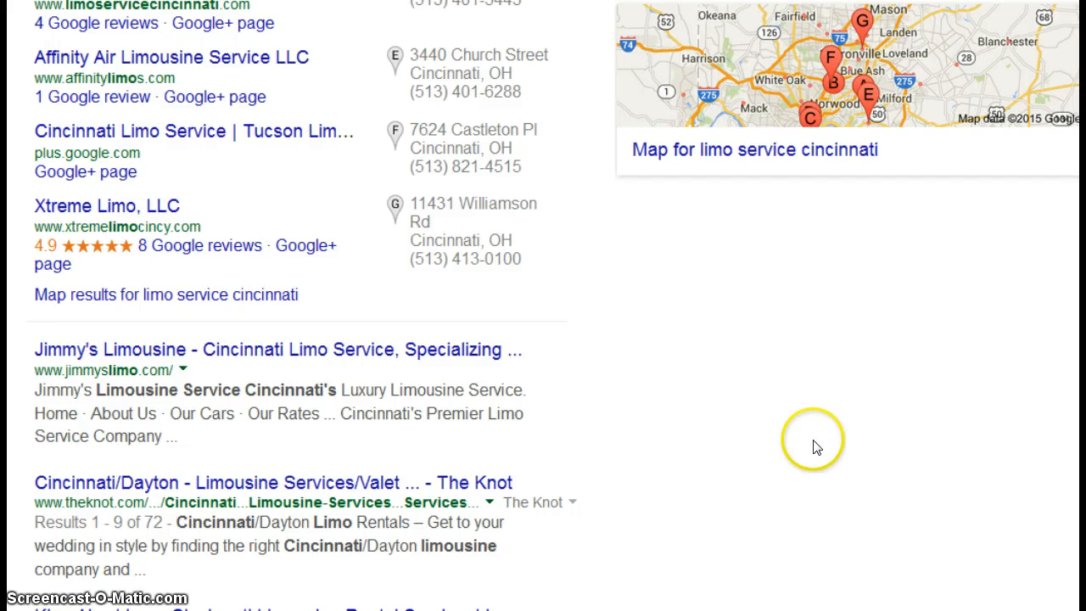
{"action": "mouse_move", "coordinate": [626, 447]}
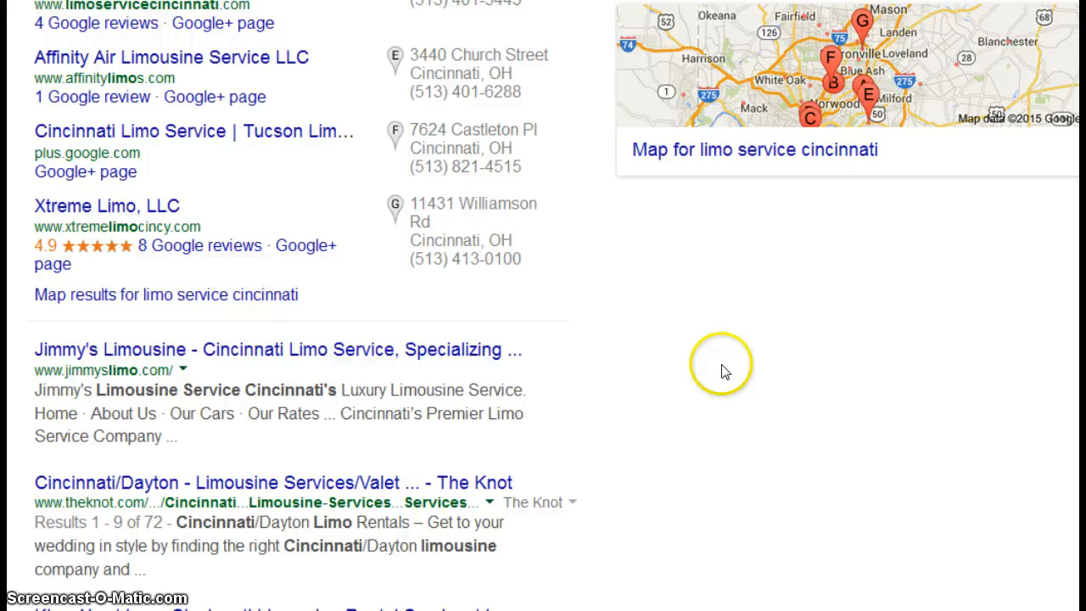
{"action": "mouse_move", "coordinate": [769, 350]}
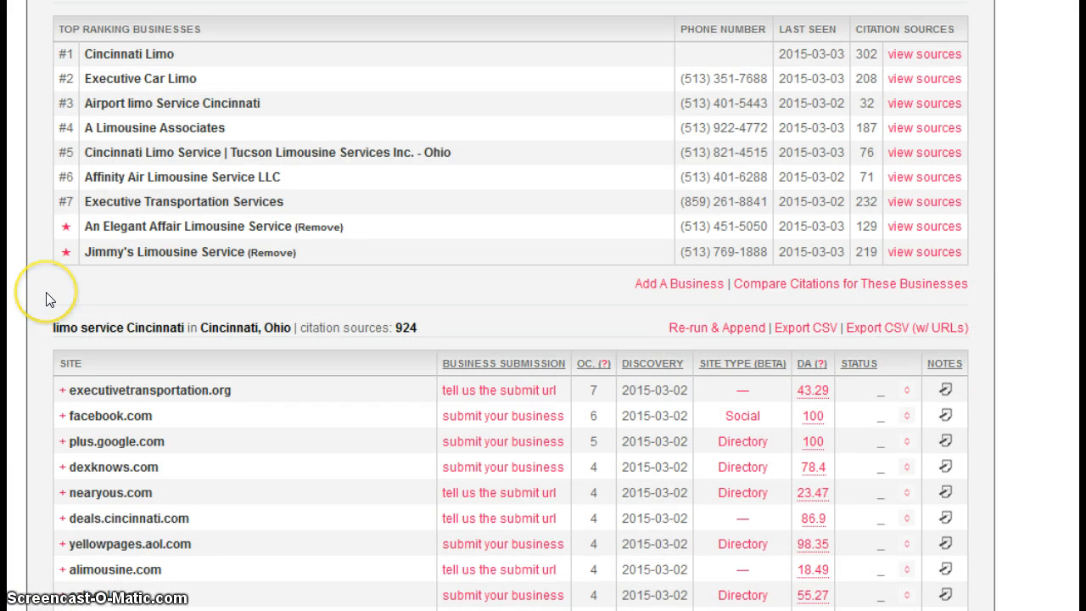
{"action": "mouse_move", "coordinate": [49, 299]}
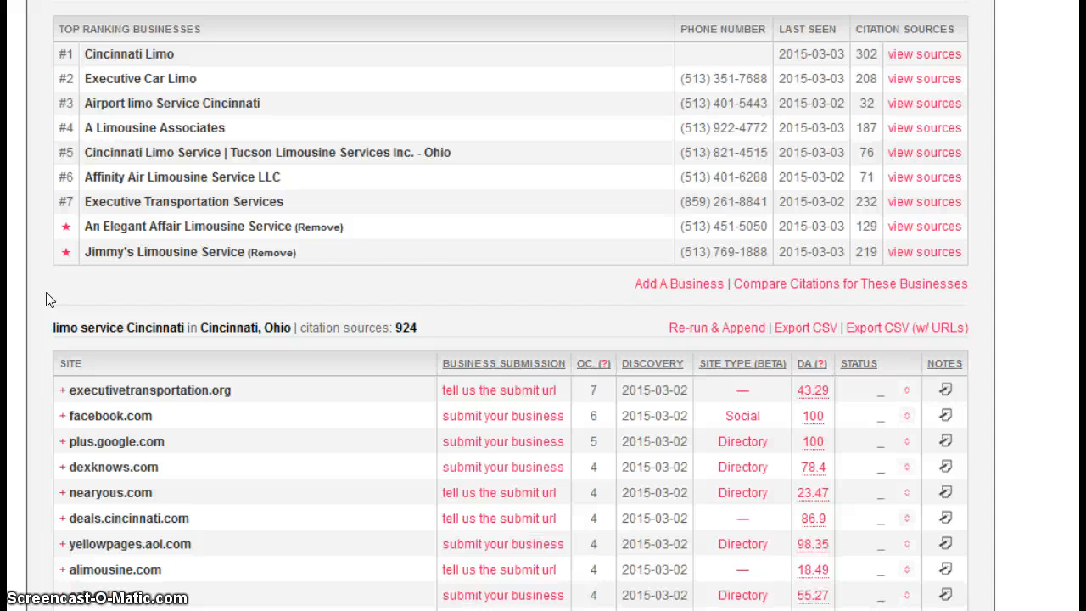
{"action": "mouse_move", "coordinate": [530, 292]}
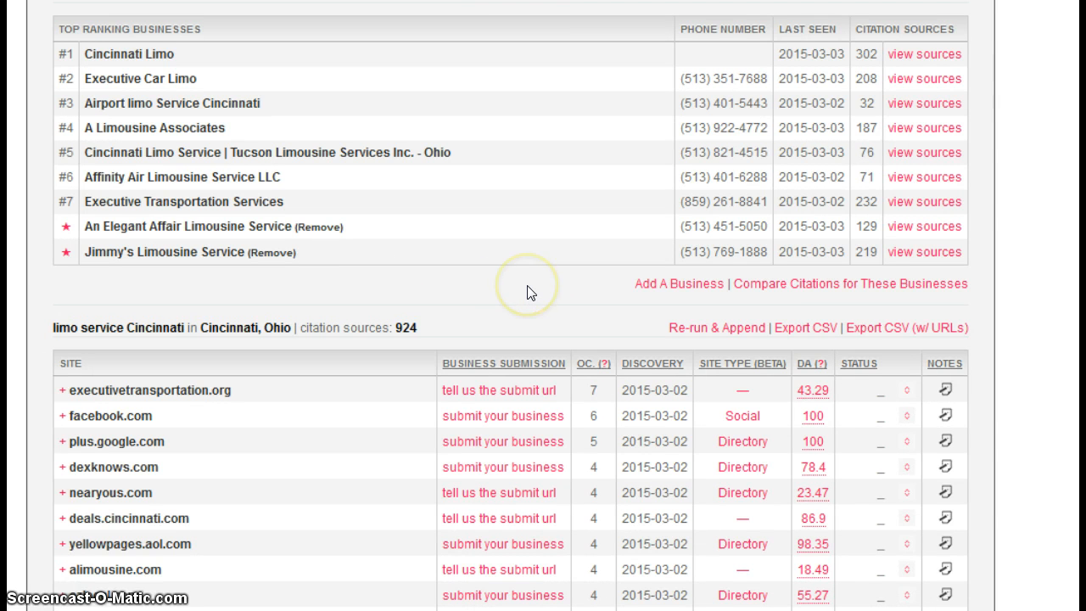
{"action": "mouse_move", "coordinate": [480, 434]}
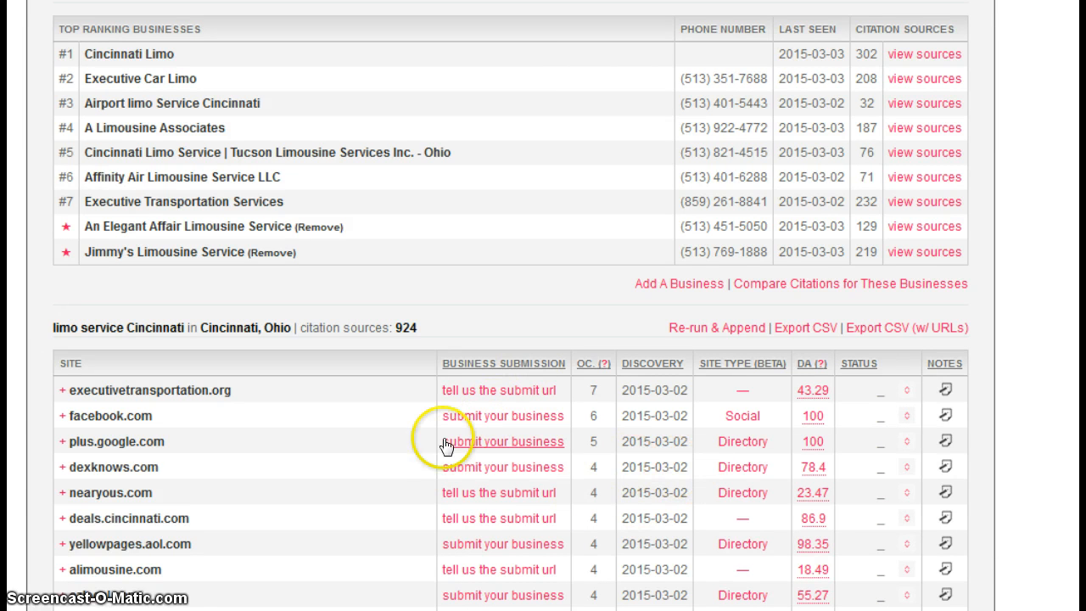
{"action": "mouse_move", "coordinate": [188, 481]}
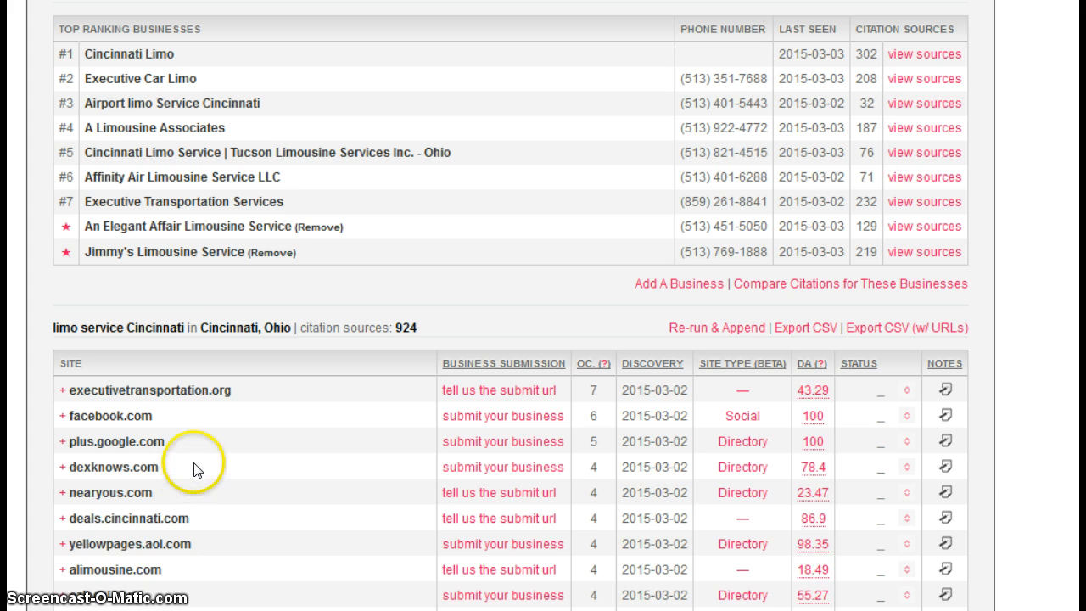
{"action": "mouse_move", "coordinate": [240, 236]}
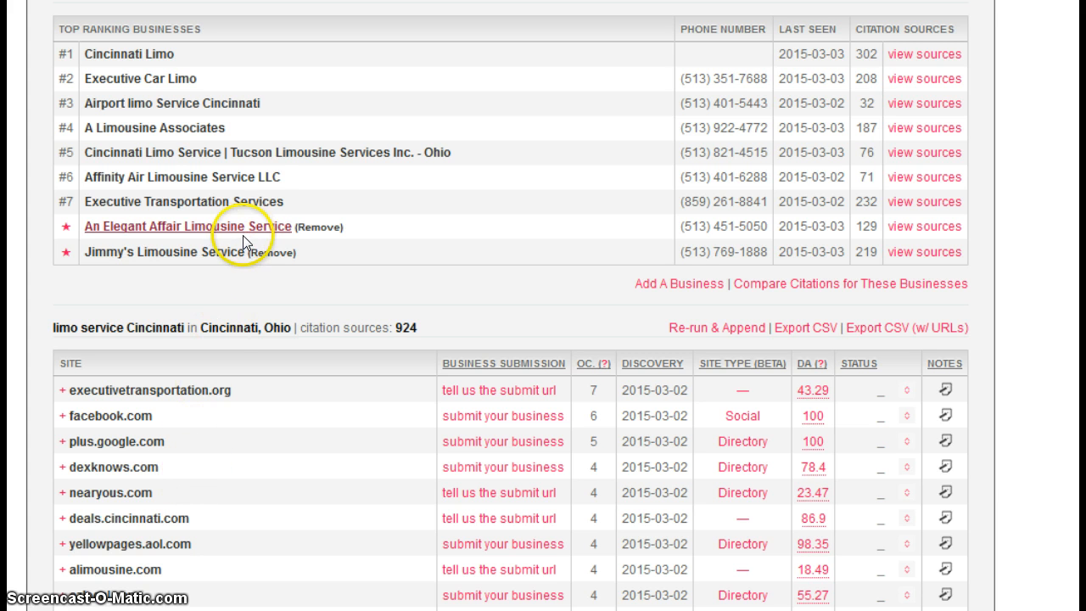
{"action": "mouse_move", "coordinate": [188, 467]}
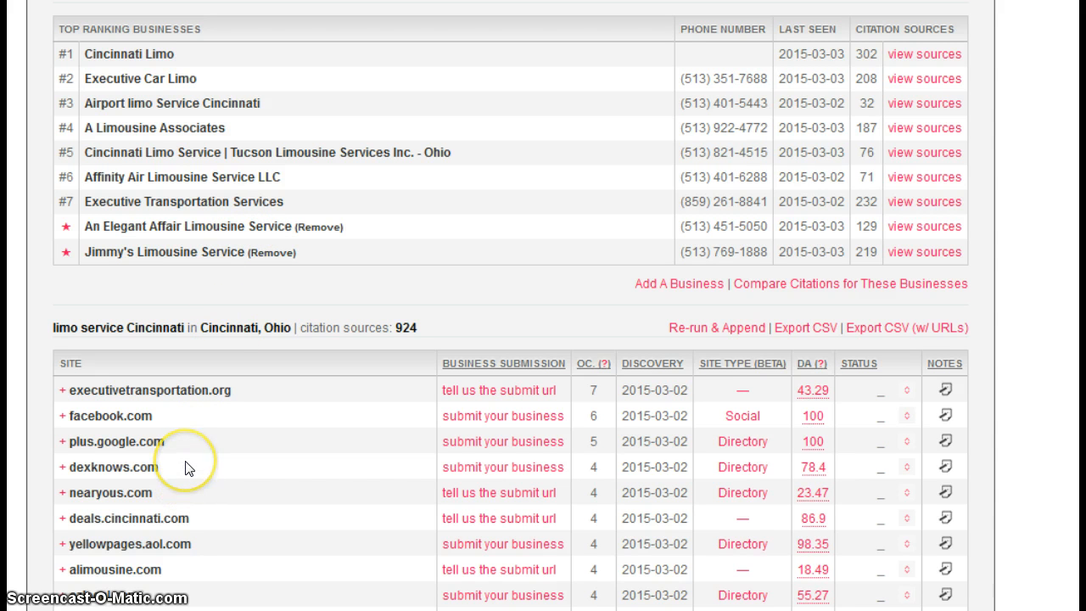
{"action": "mouse_move", "coordinate": [188, 467]}
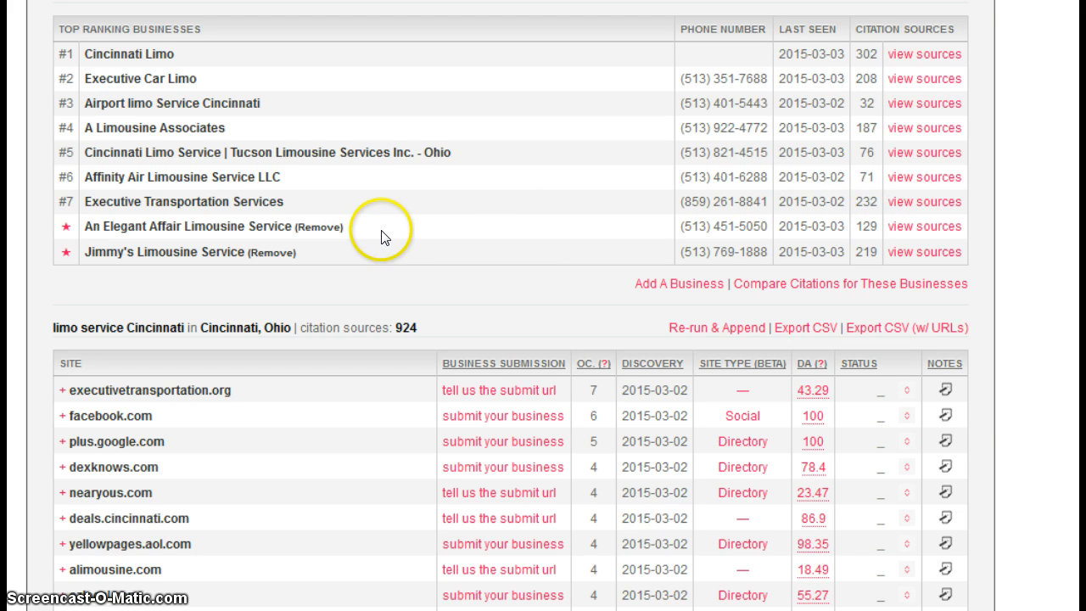
{"action": "mouse_move", "coordinate": [300, 273]}
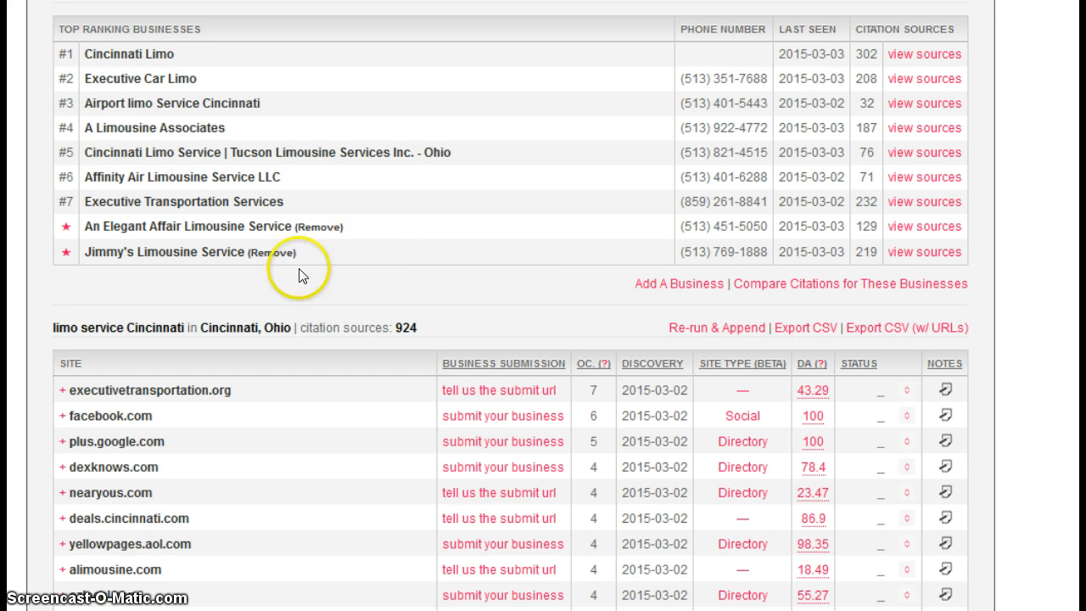
{"action": "mouse_move", "coordinate": [885, 270]}
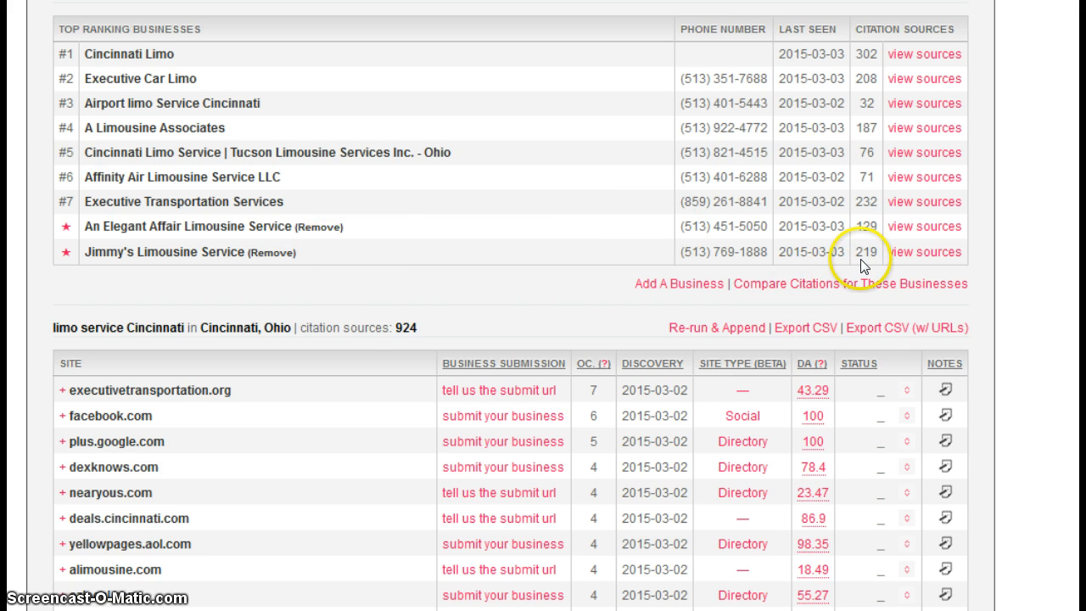
{"action": "mouse_move", "coordinate": [378, 290]}
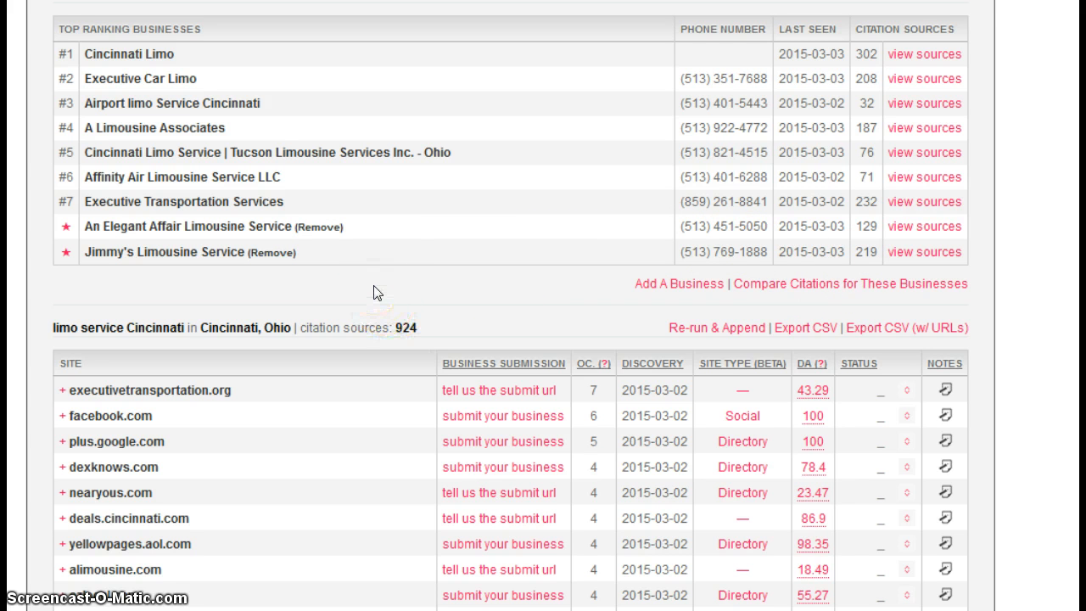
{"action": "mouse_move", "coordinate": [216, 450]}
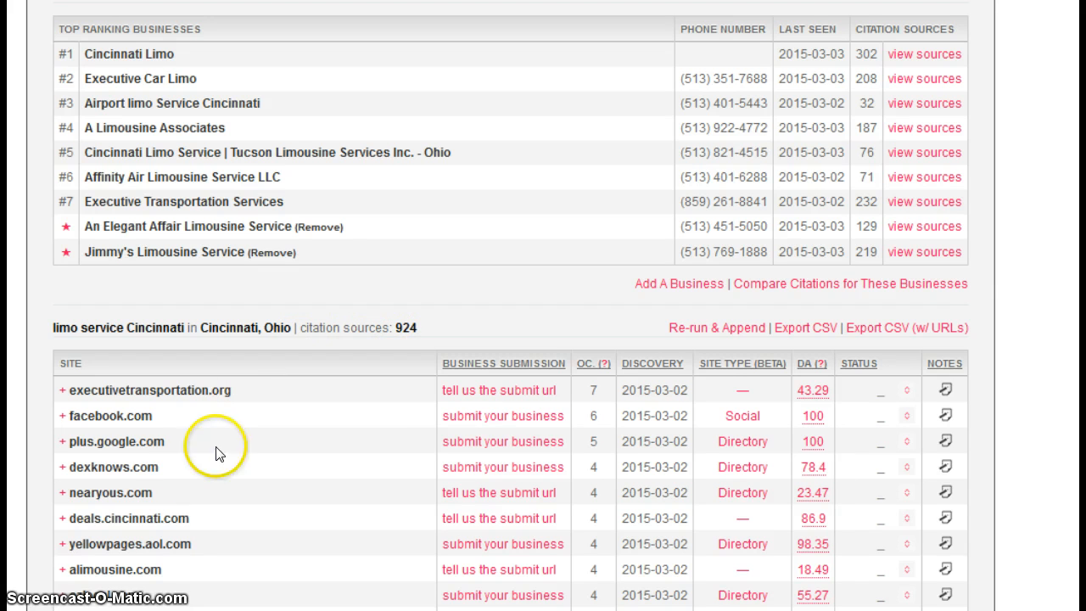
{"action": "mouse_move", "coordinate": [827, 221]}
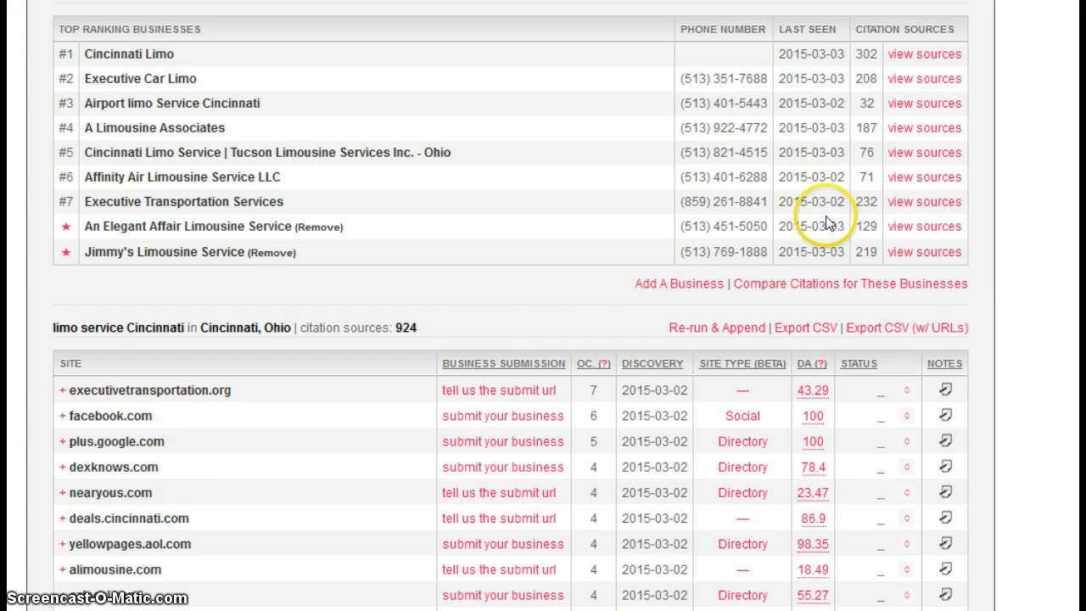
{"action": "mouse_move", "coordinate": [388, 295]}
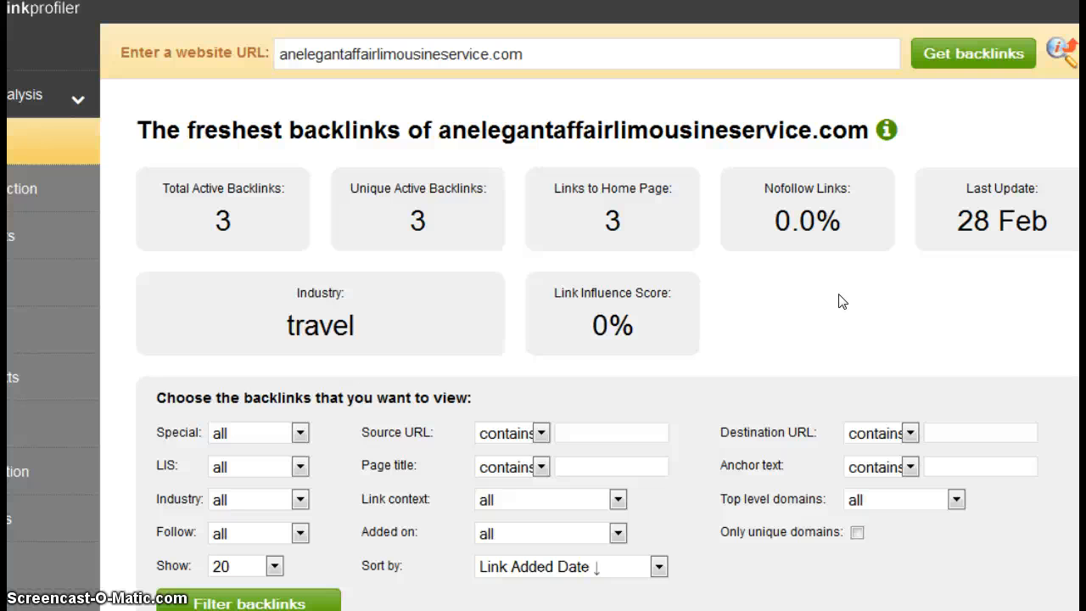
Look up anelegantaffairlimousineservice.com in LinkProfiler: 3 active backlinks, 3 unique, 0% influence
{"action": "left_click", "coordinate": [525, 55]}
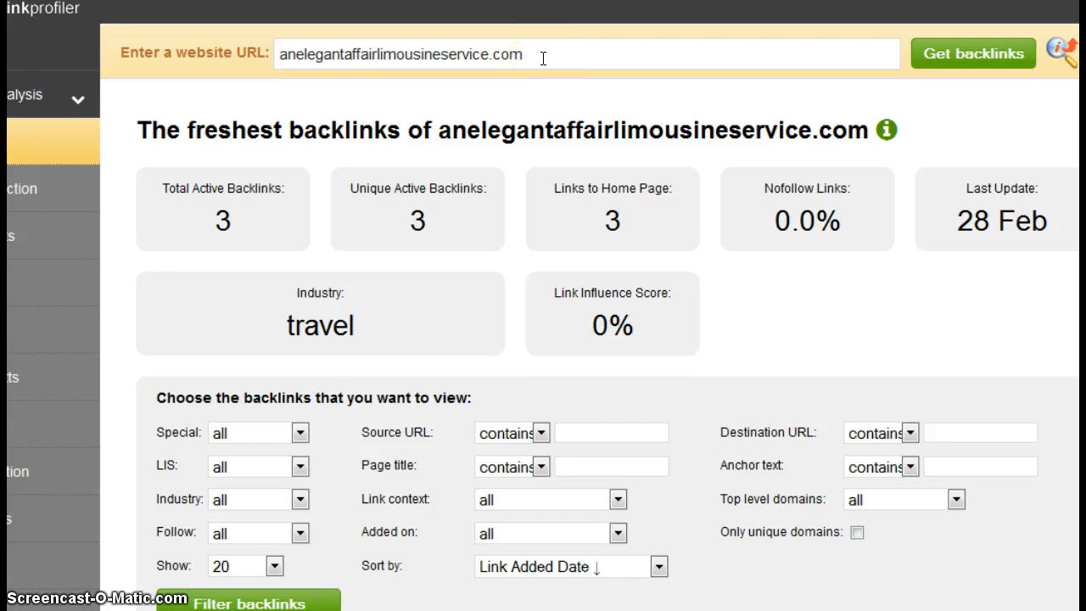
{"action": "mouse_move", "coordinate": [908, 292]}
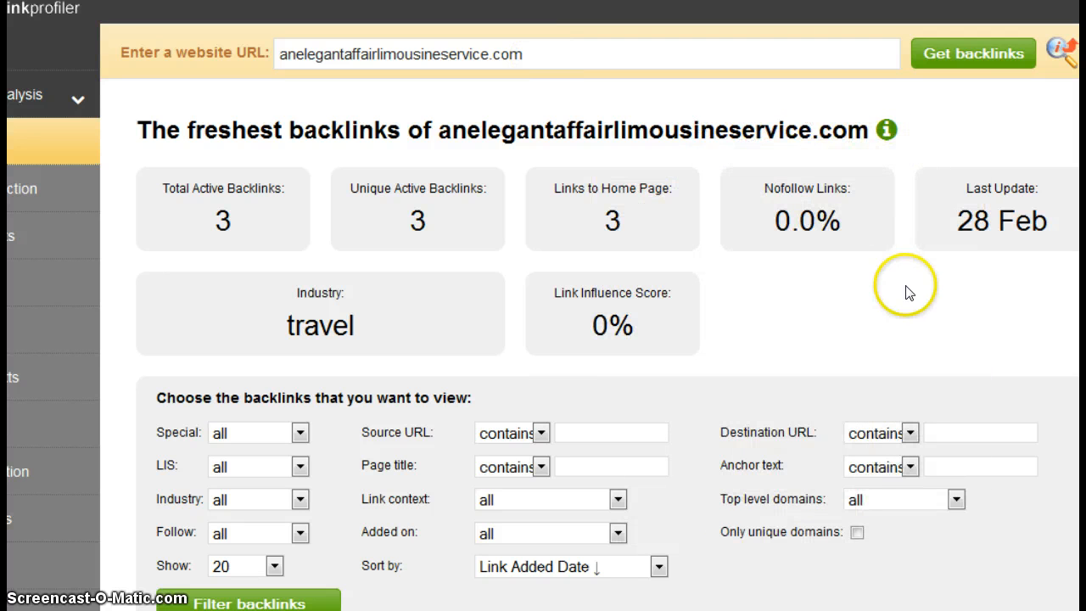
{"action": "mouse_move", "coordinate": [854, 310]}
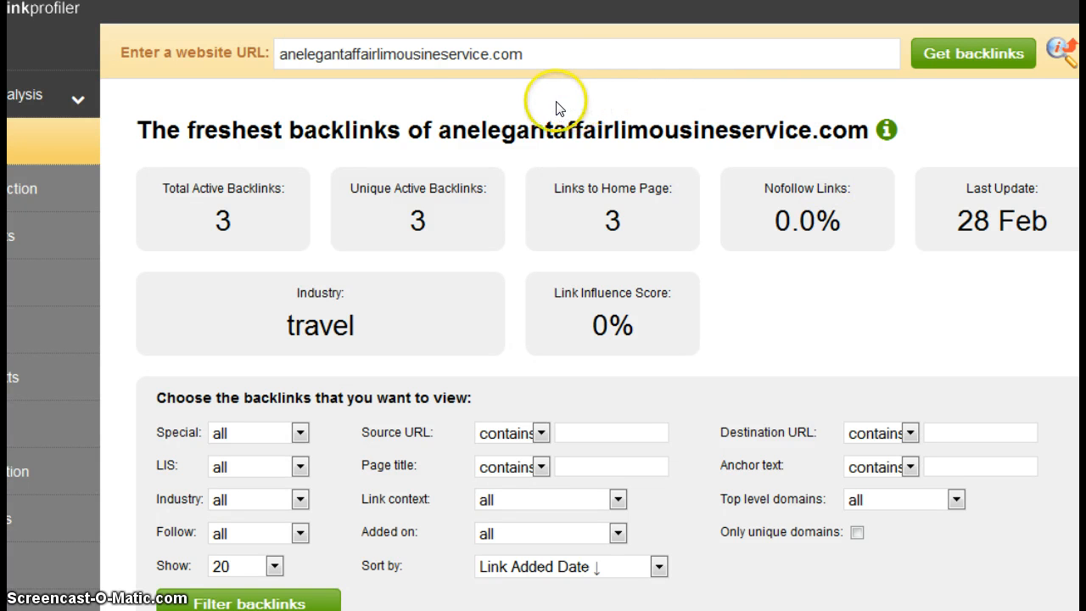
{"action": "mouse_move", "coordinate": [440, 87]}
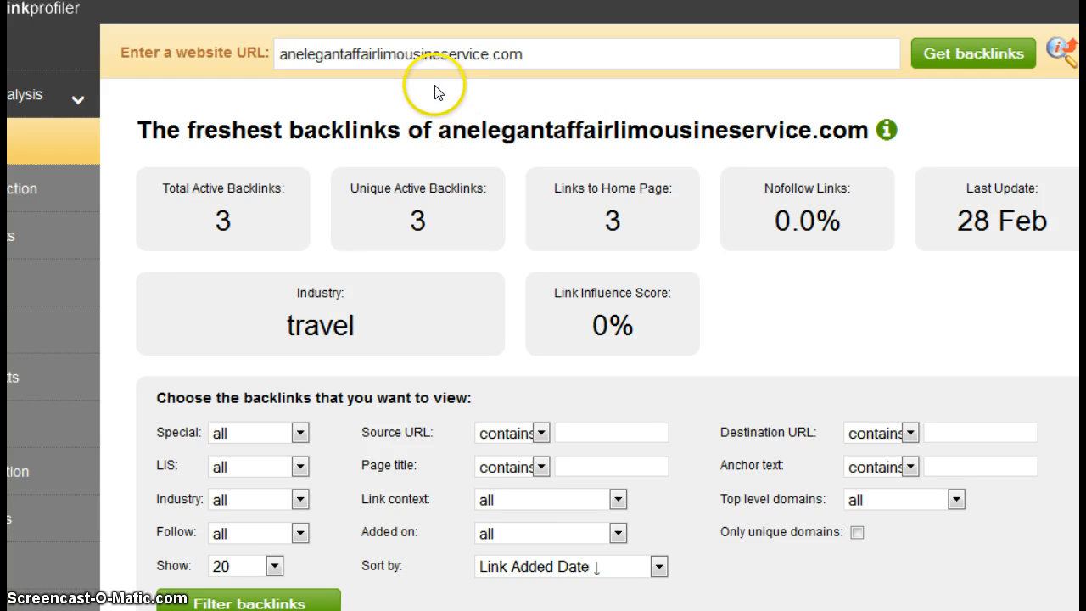
{"action": "mouse_move", "coordinate": [446, 223]}
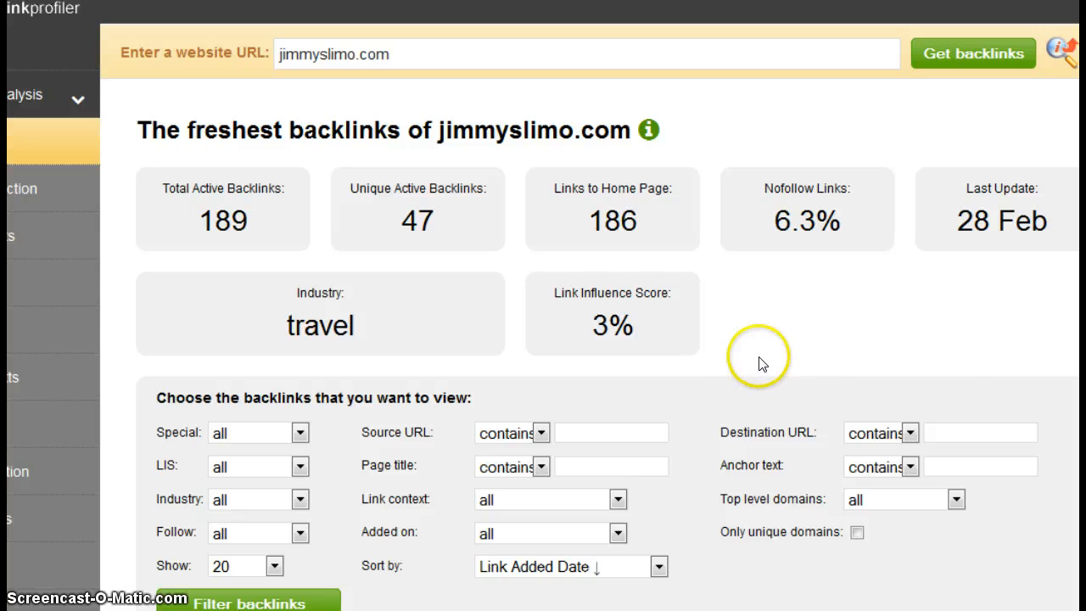
{"action": "mouse_move", "coordinate": [651, 335]}
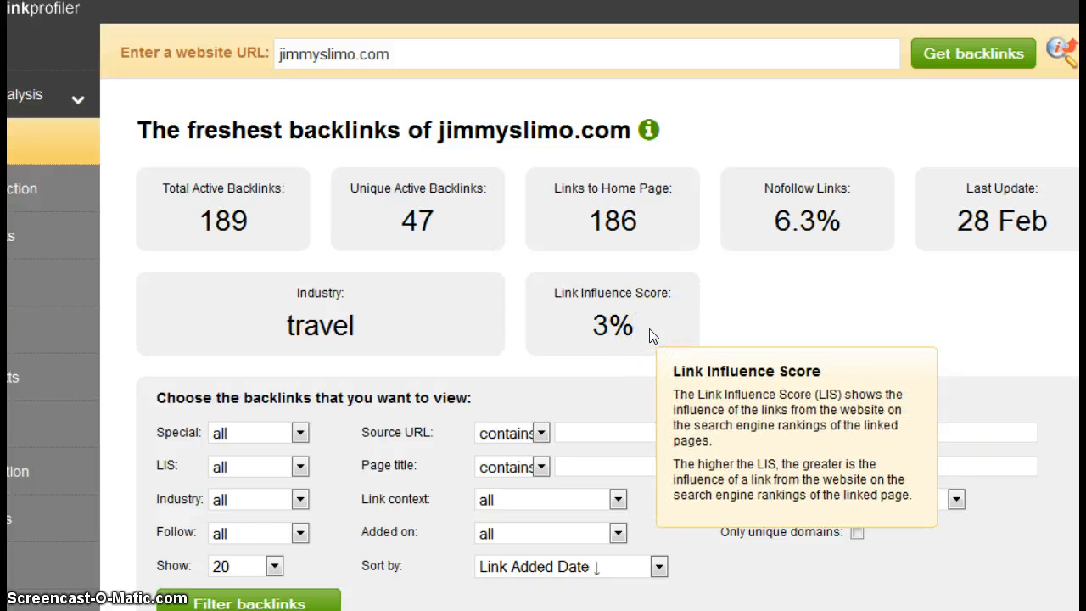
{"action": "mouse_move", "coordinate": [782, 315]}
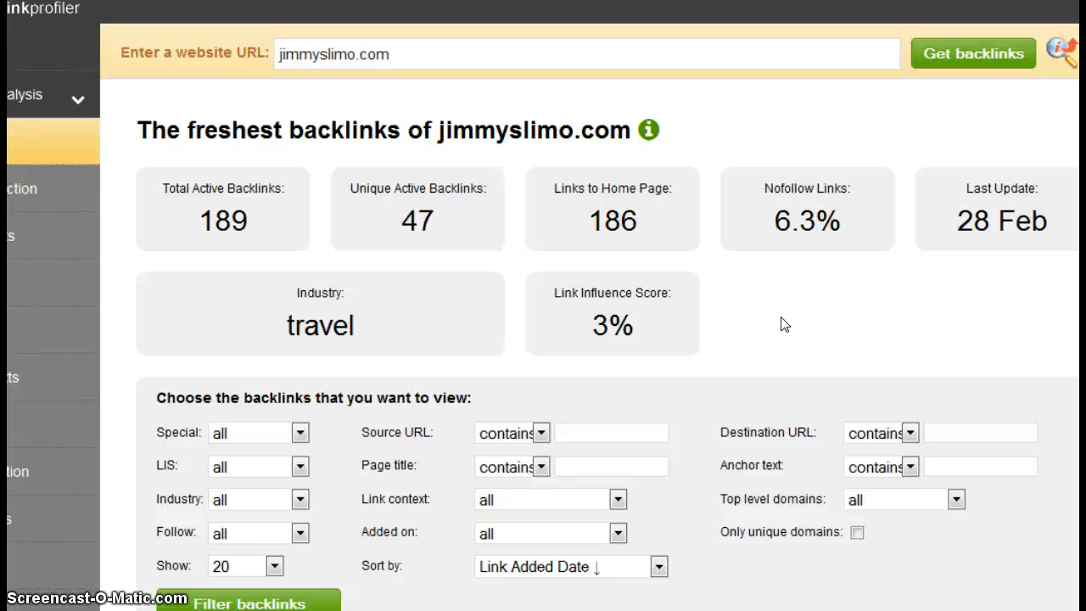
{"action": "mouse_move", "coordinate": [668, 341]}
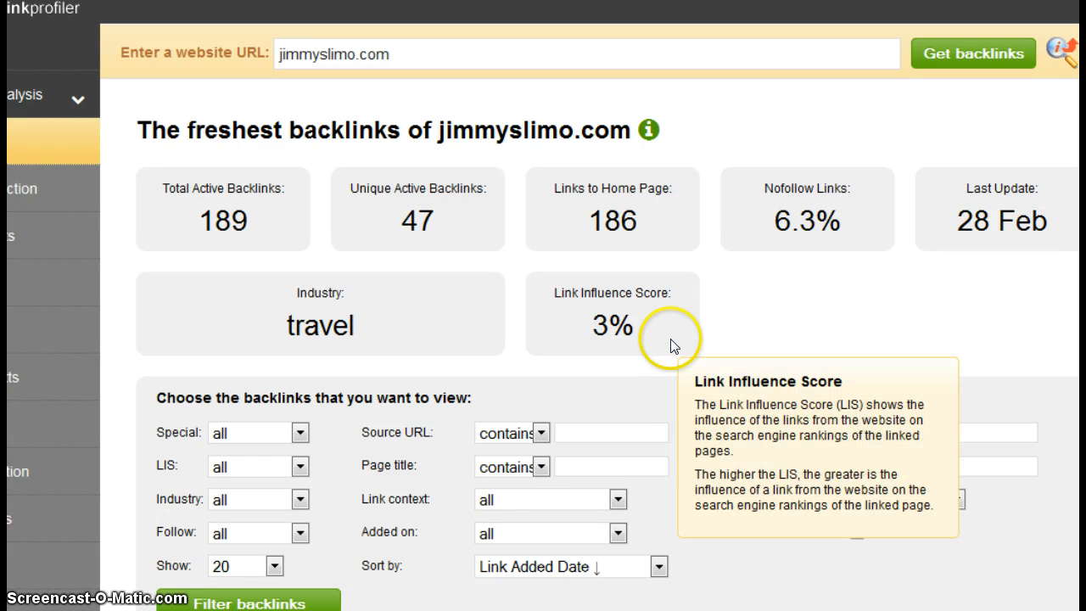
{"action": "mouse_move", "coordinate": [456, 207]}
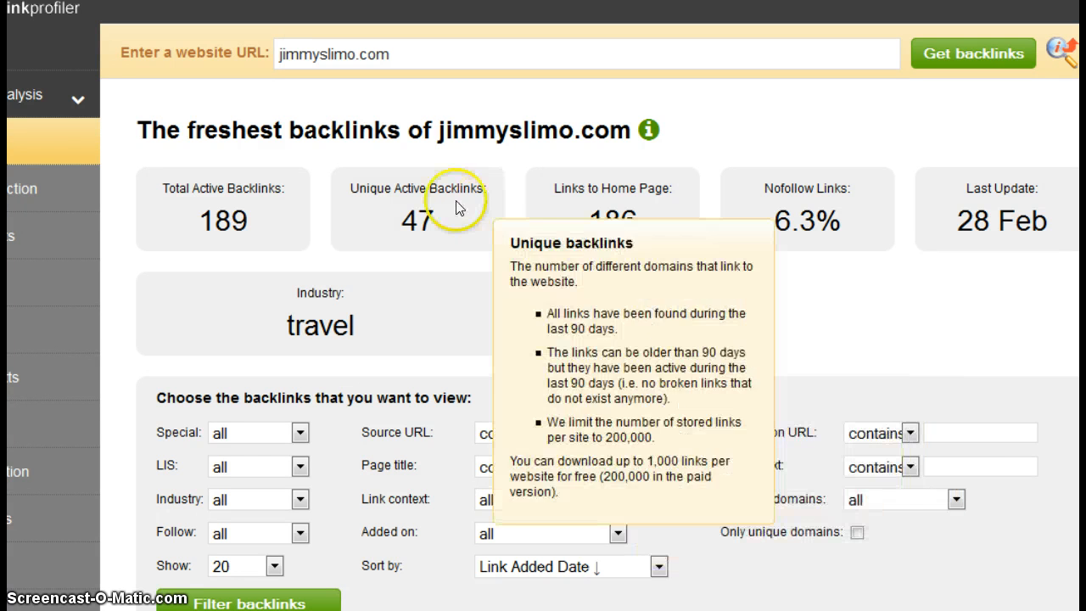
{"action": "mouse_move", "coordinate": [662, 217]}
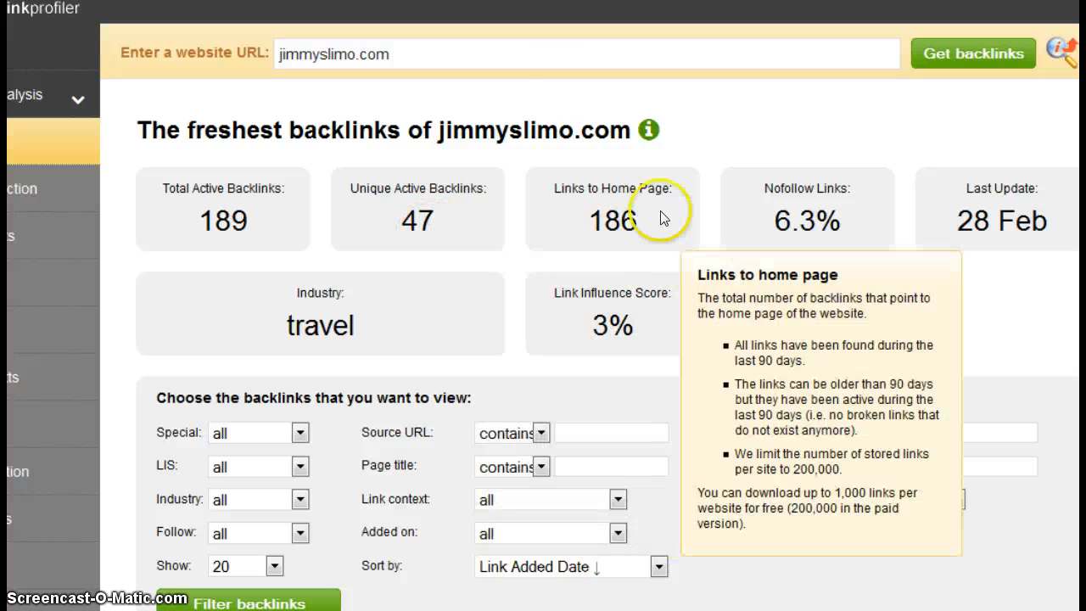
Review jimmyslimo.com's 189 backlinks, 47 unique, 3% influence, then return to anelegantaffairlimousineservice.com
{"action": "left_click", "coordinate": [972, 43]}
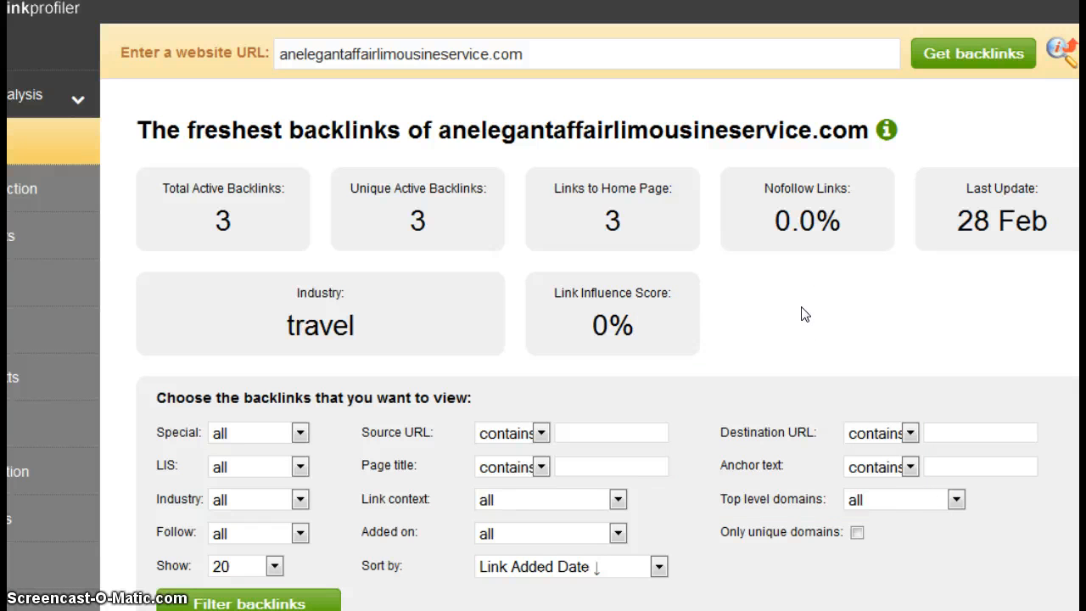
{"action": "mouse_move", "coordinate": [644, 305]}
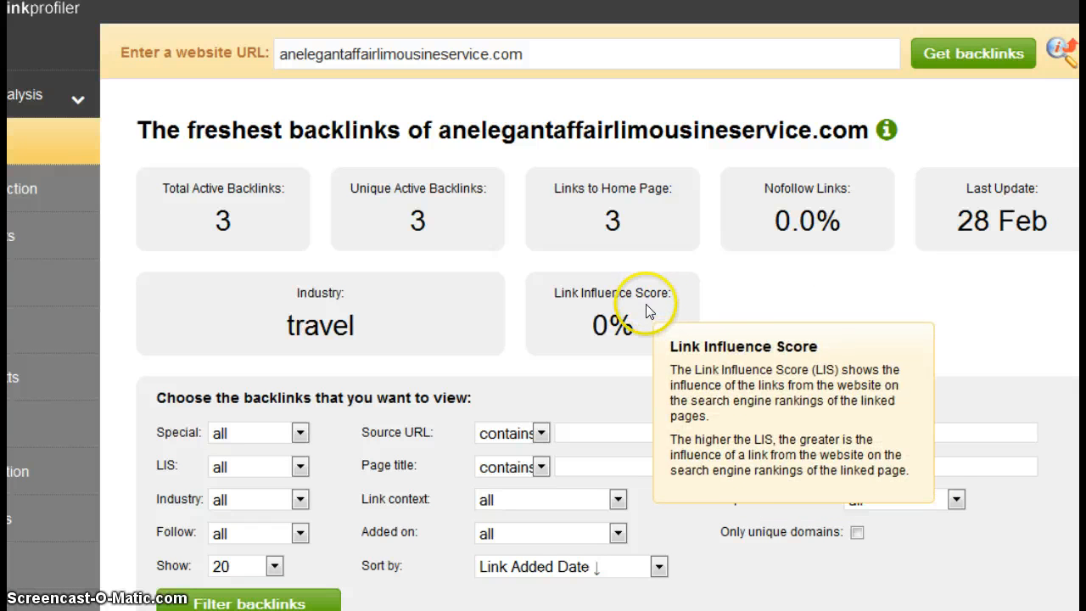